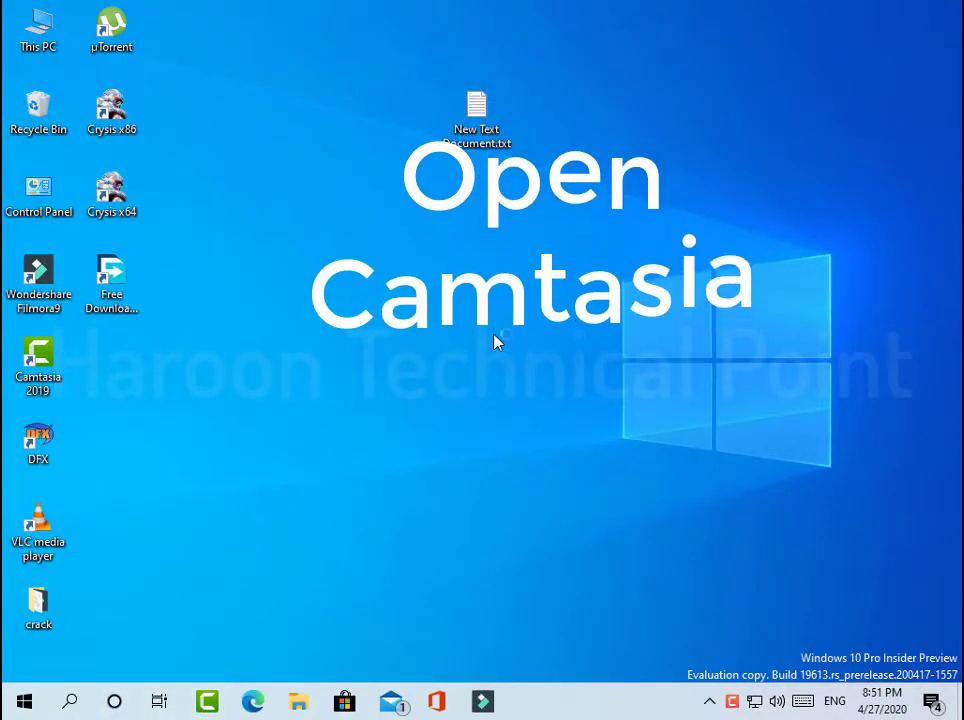
- Launch Camtasia 2019 from its desktop shortcut to reach the welcome window
double_click(38, 360)
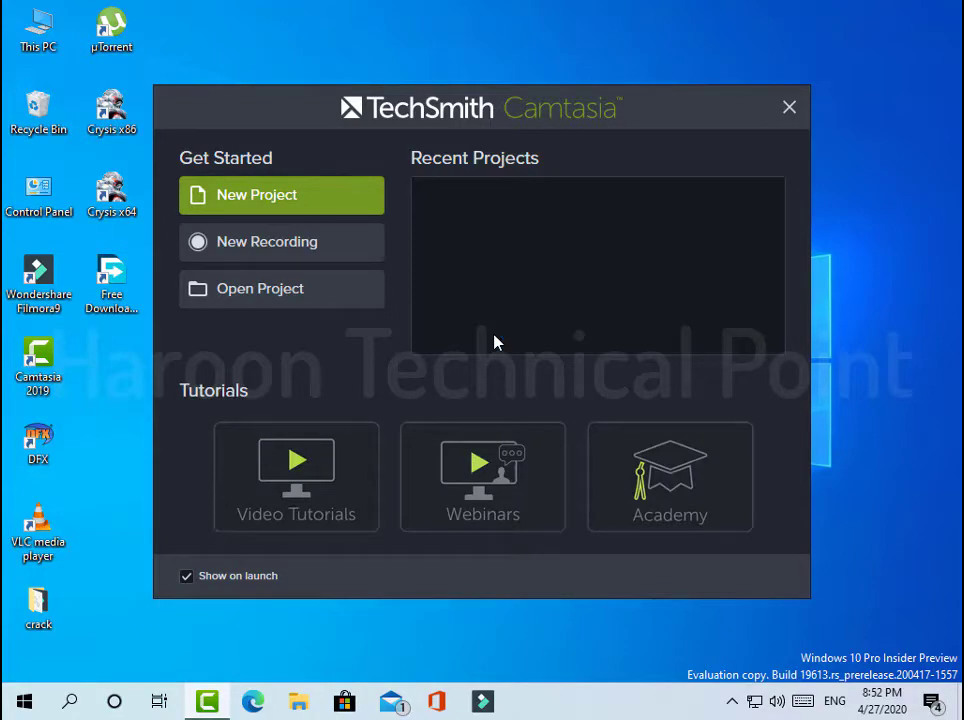
- Begin a new empty project and accept the software key validation warning
left_click(256, 196)
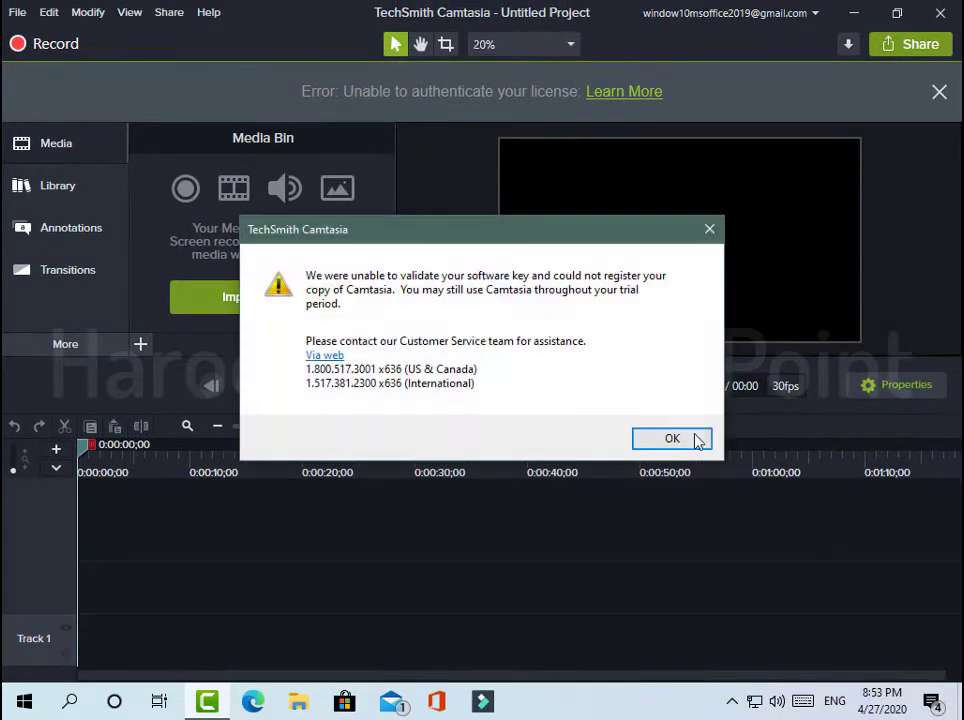
left_click(672, 438)
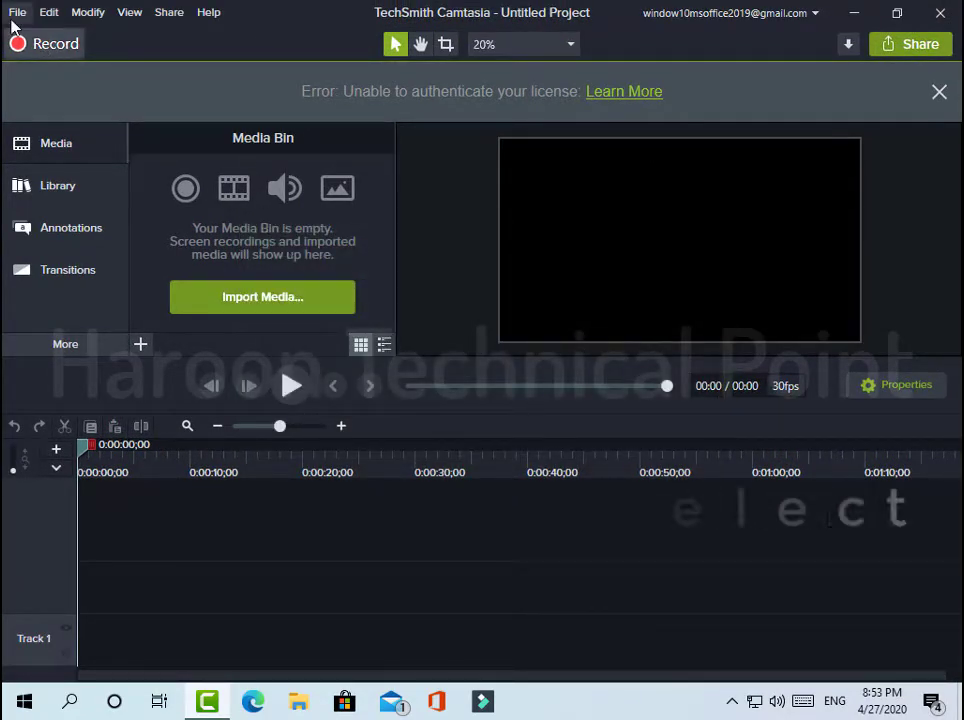
- In Preferences > Advanced, select the graphics card as the Hardware Acceleration device
left_click(16, 12)
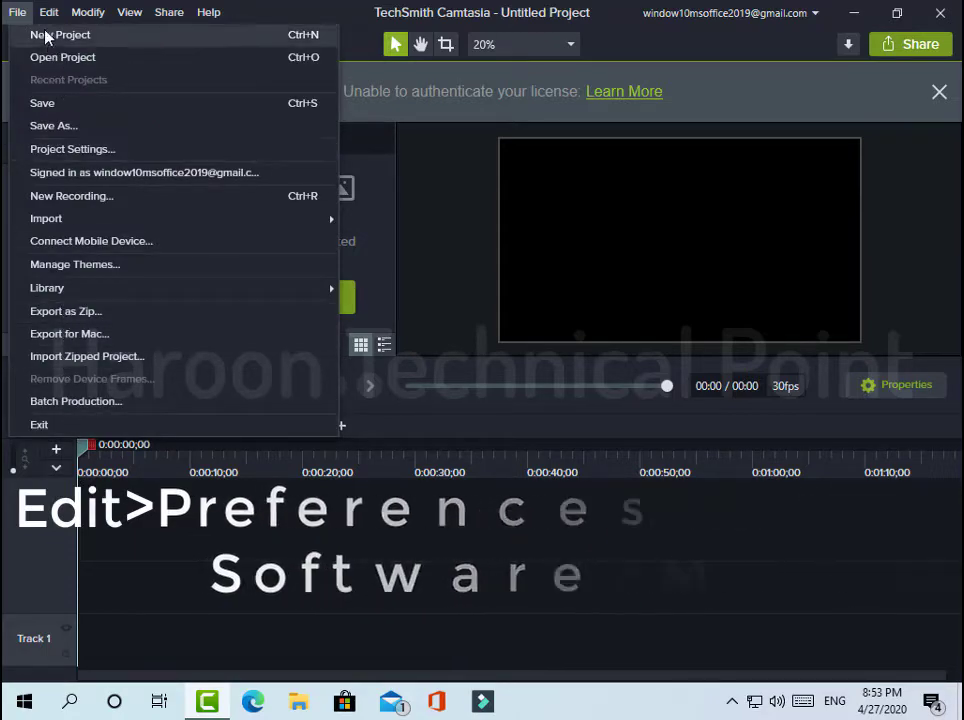
left_click(48, 12)
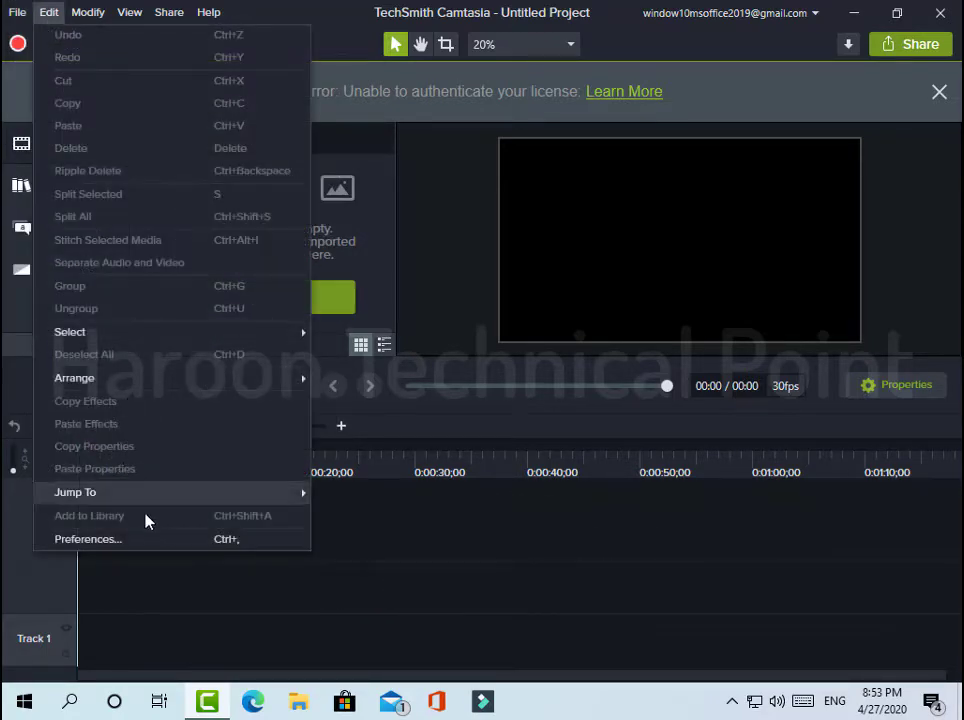
left_click(88, 540)
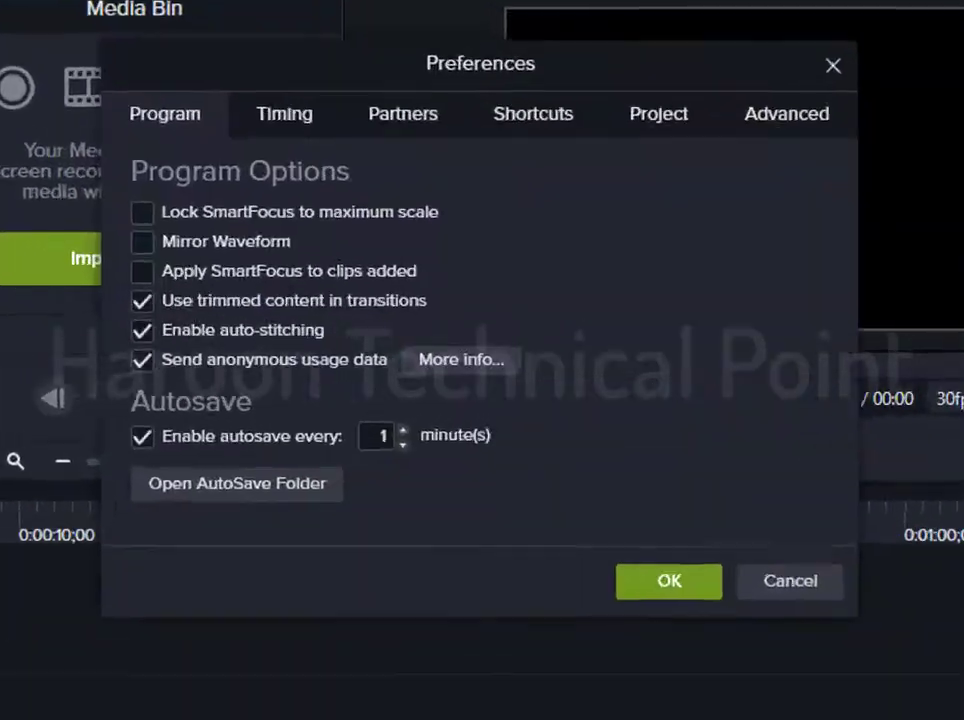
left_click(786, 112)
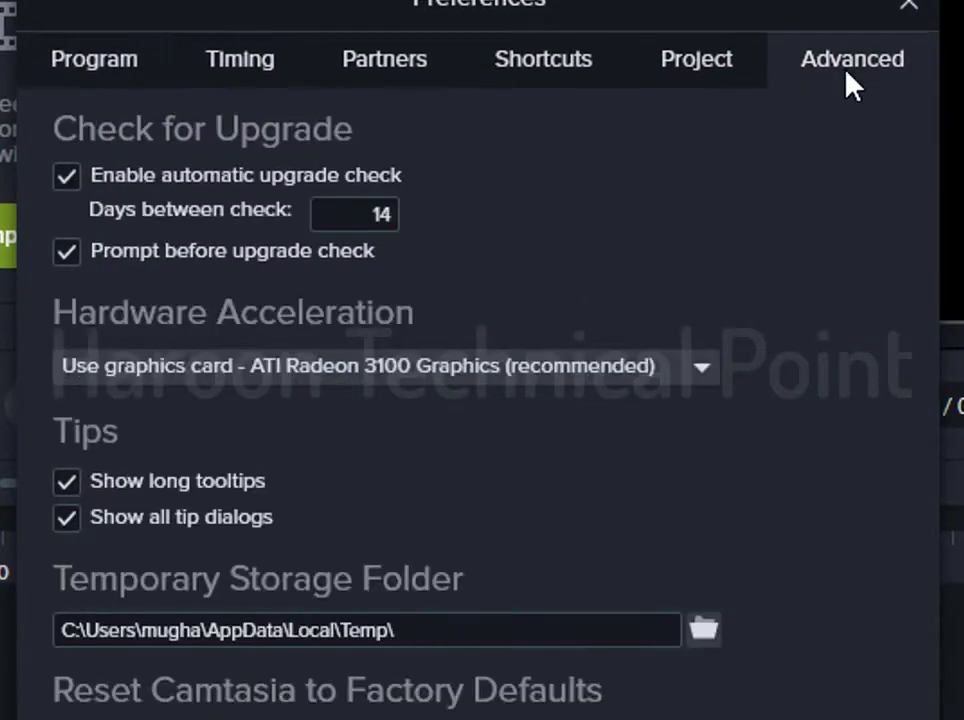
left_click(384, 364)
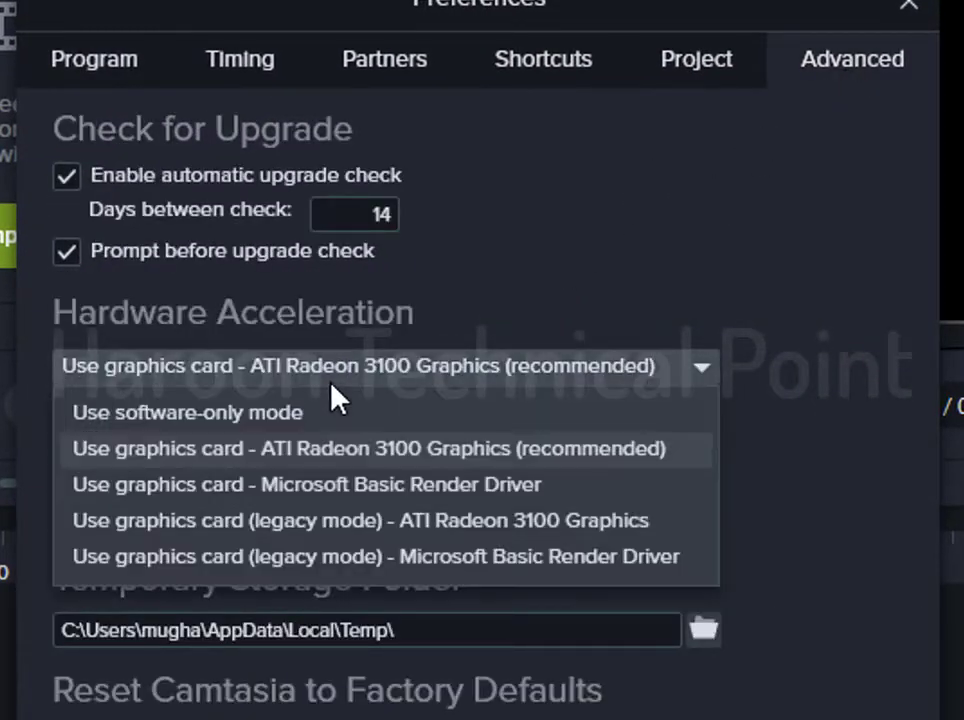
left_click(186, 412)
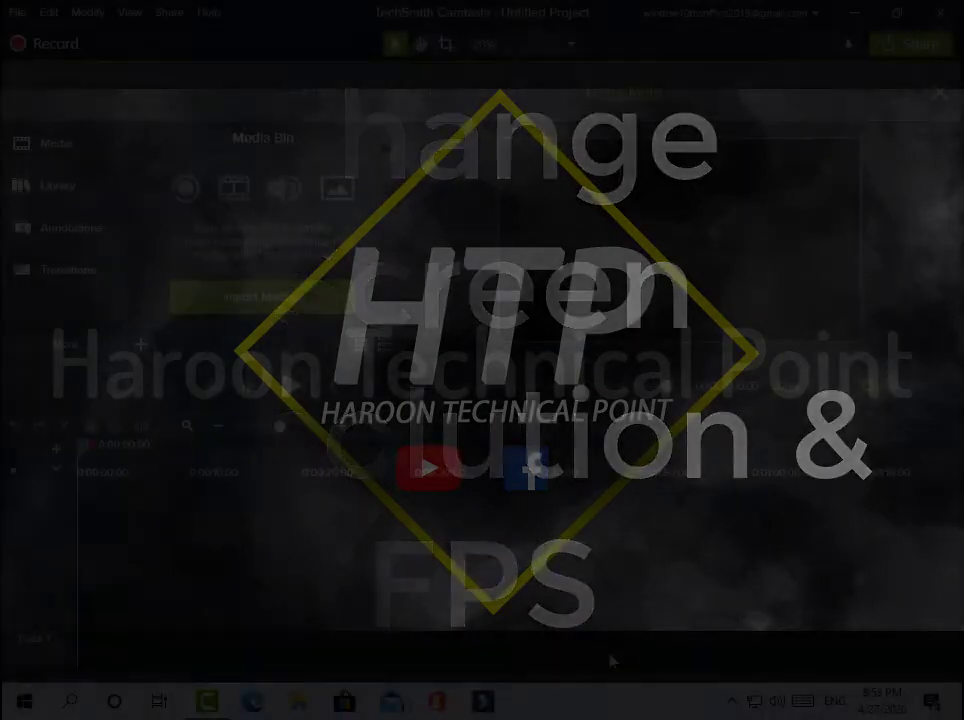
- In Project Settings, set Canvas Dimensions to 720p HD (1280x720) with a 30 fps frame rate
left_click(530, 52)
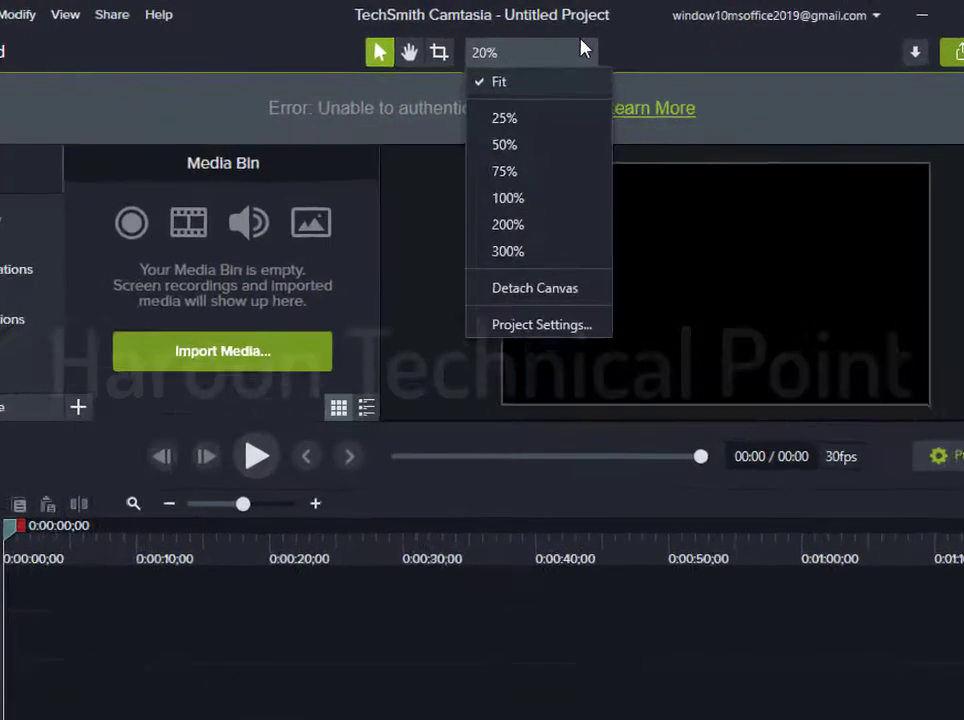
left_click(540, 324)
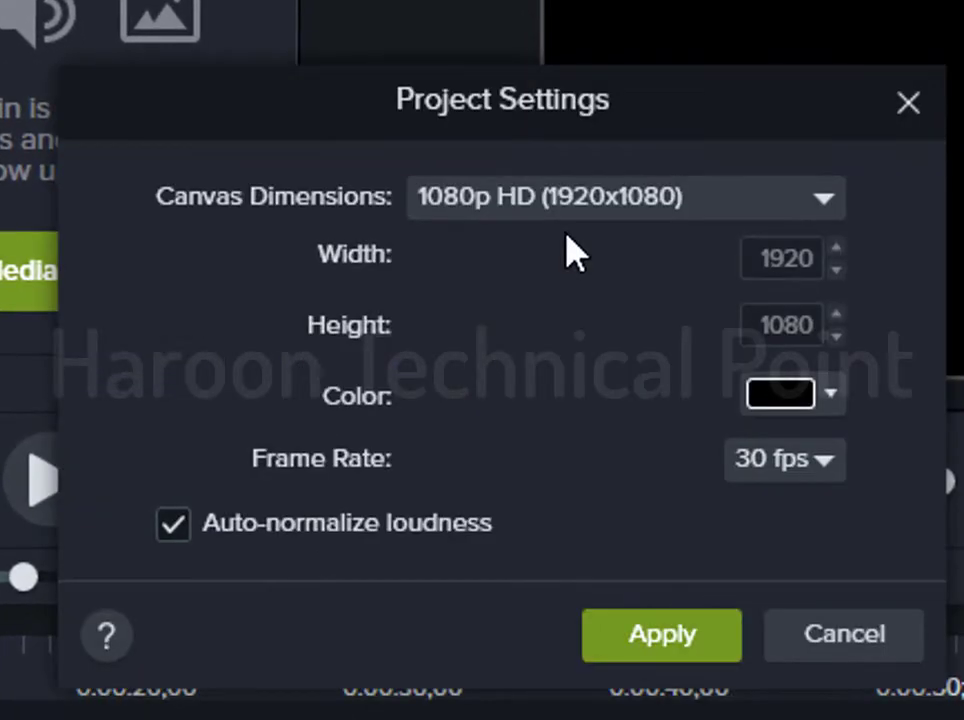
left_click(624, 198)
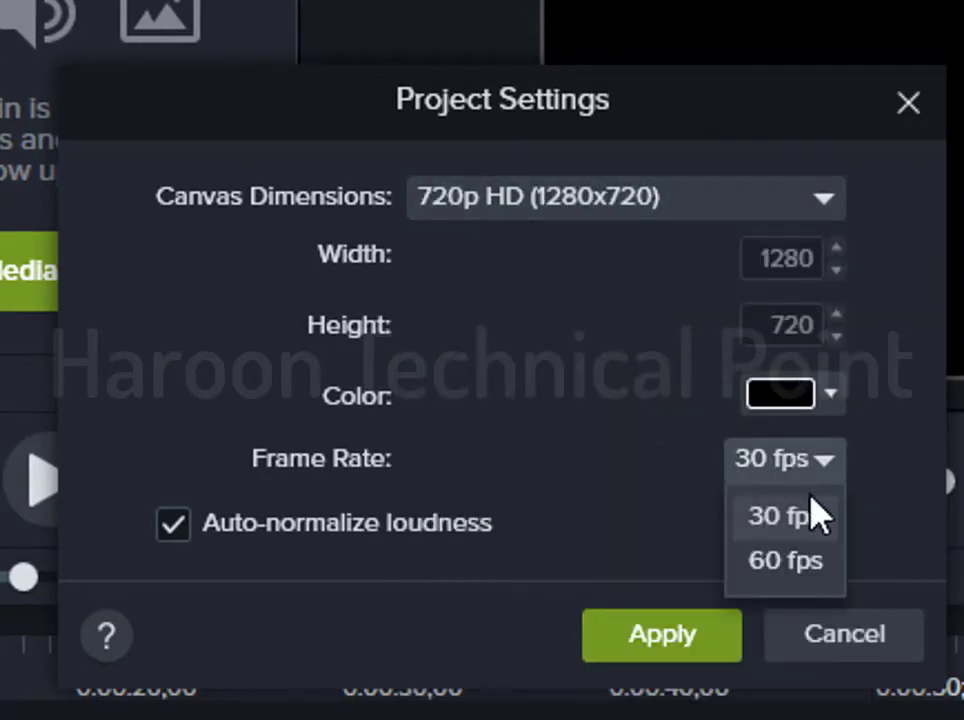
left_click(780, 516)
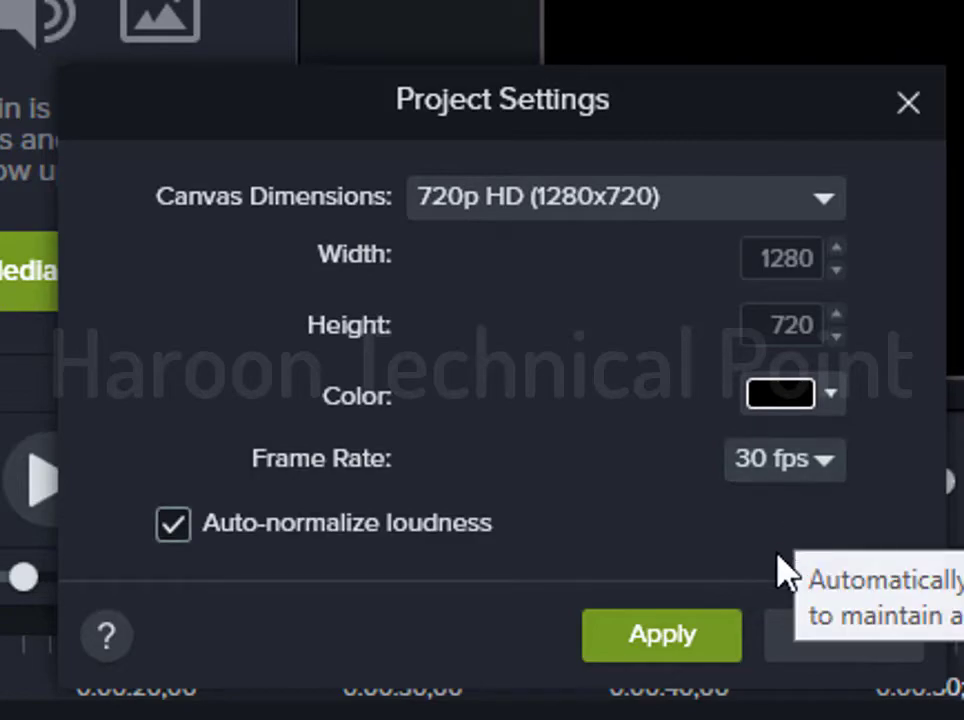